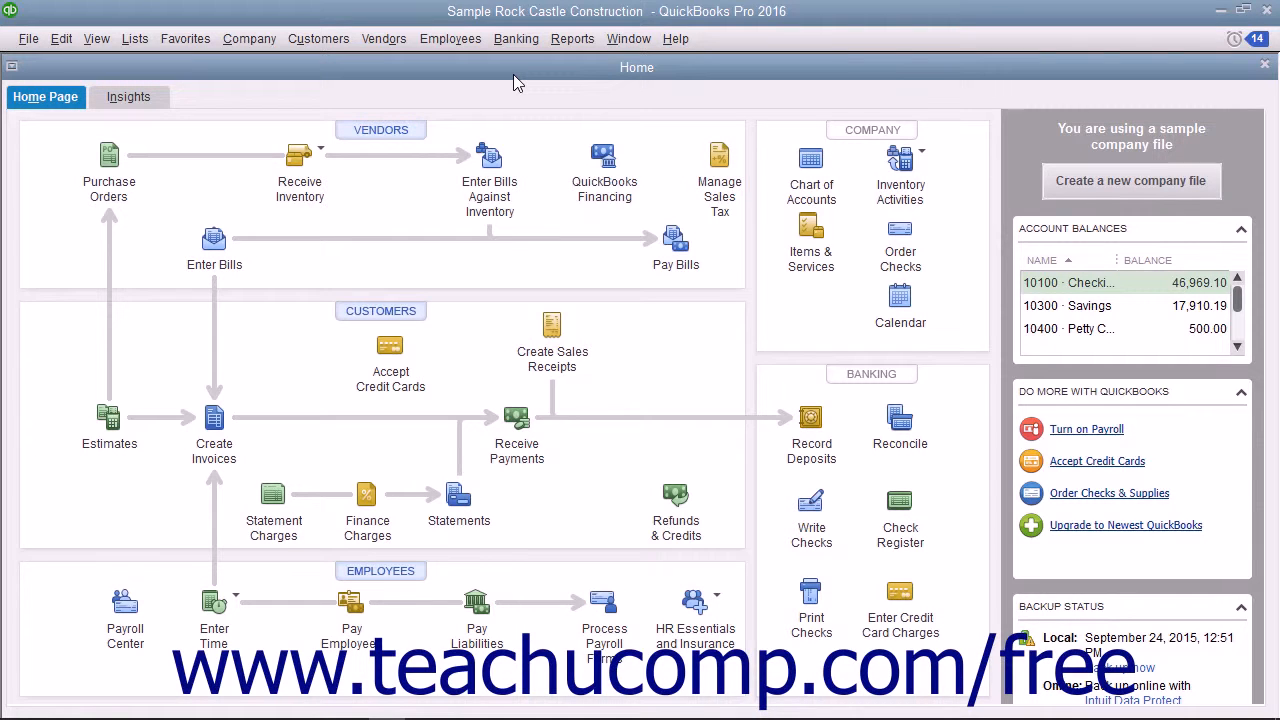
{"action": "left_click", "coordinate": [318, 38]}
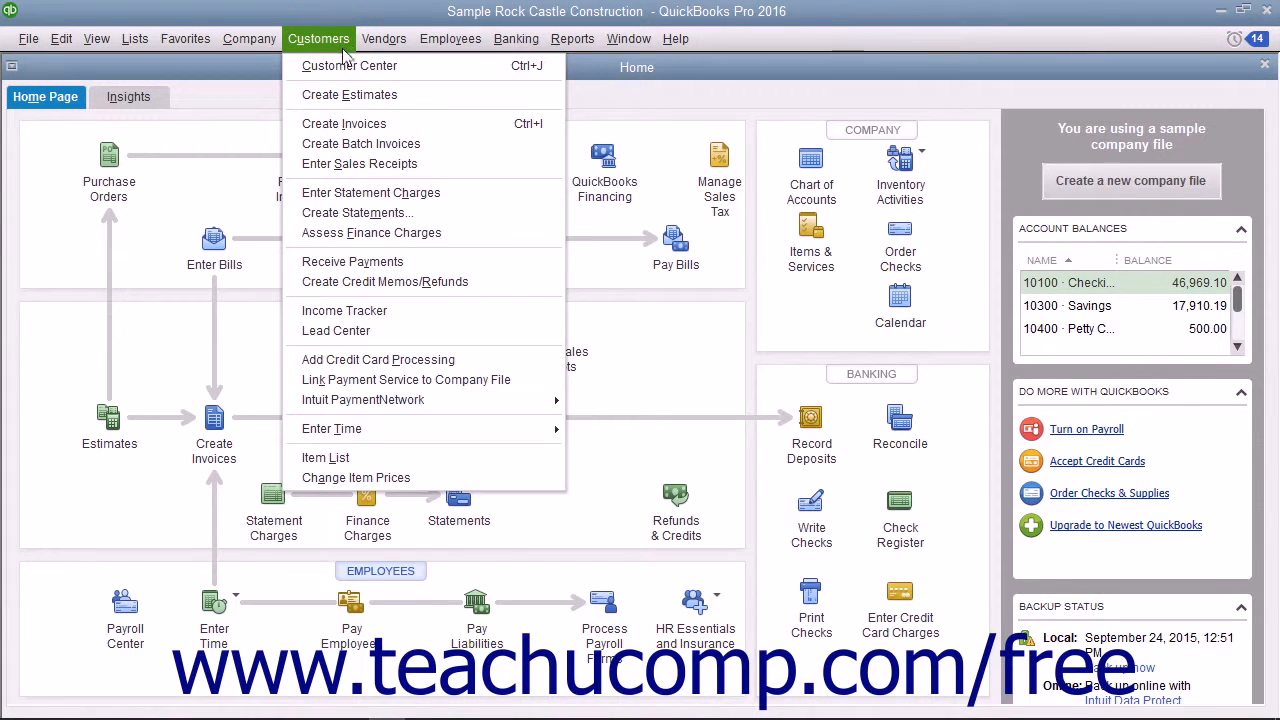
{"action": "left_click", "coordinate": [349, 65]}
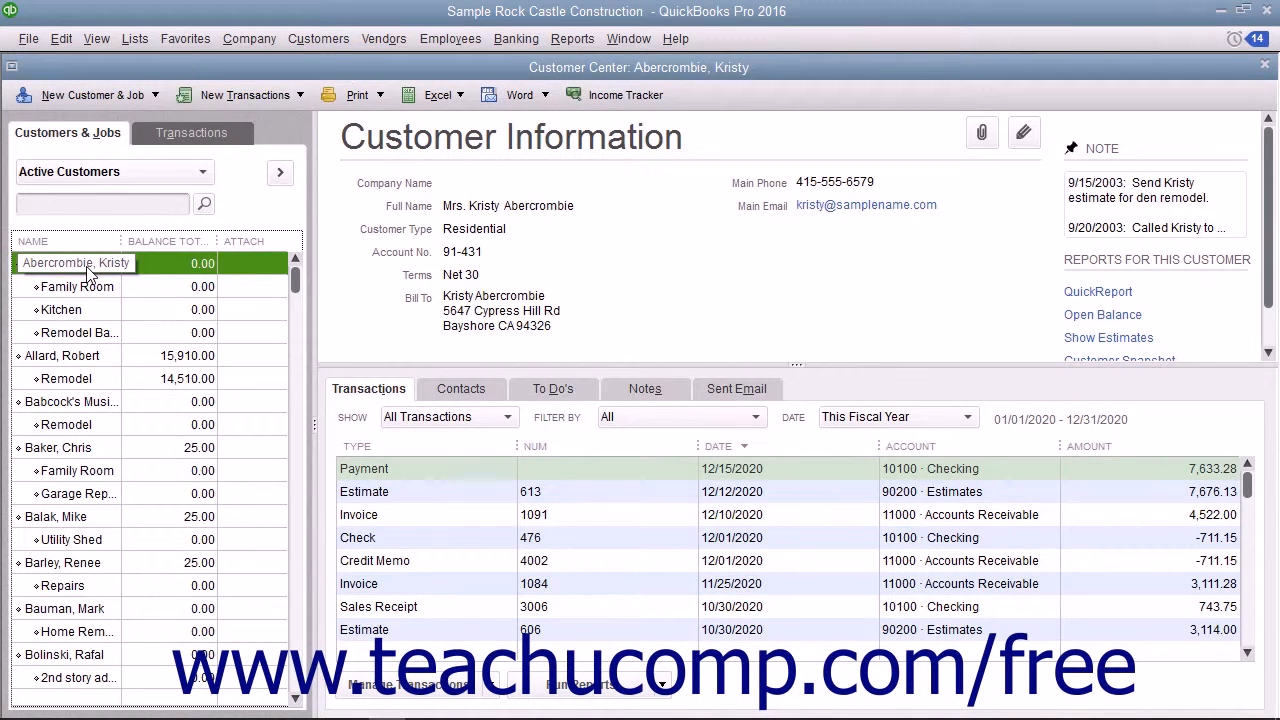
{"action": "left_click", "coordinate": [318, 38]}
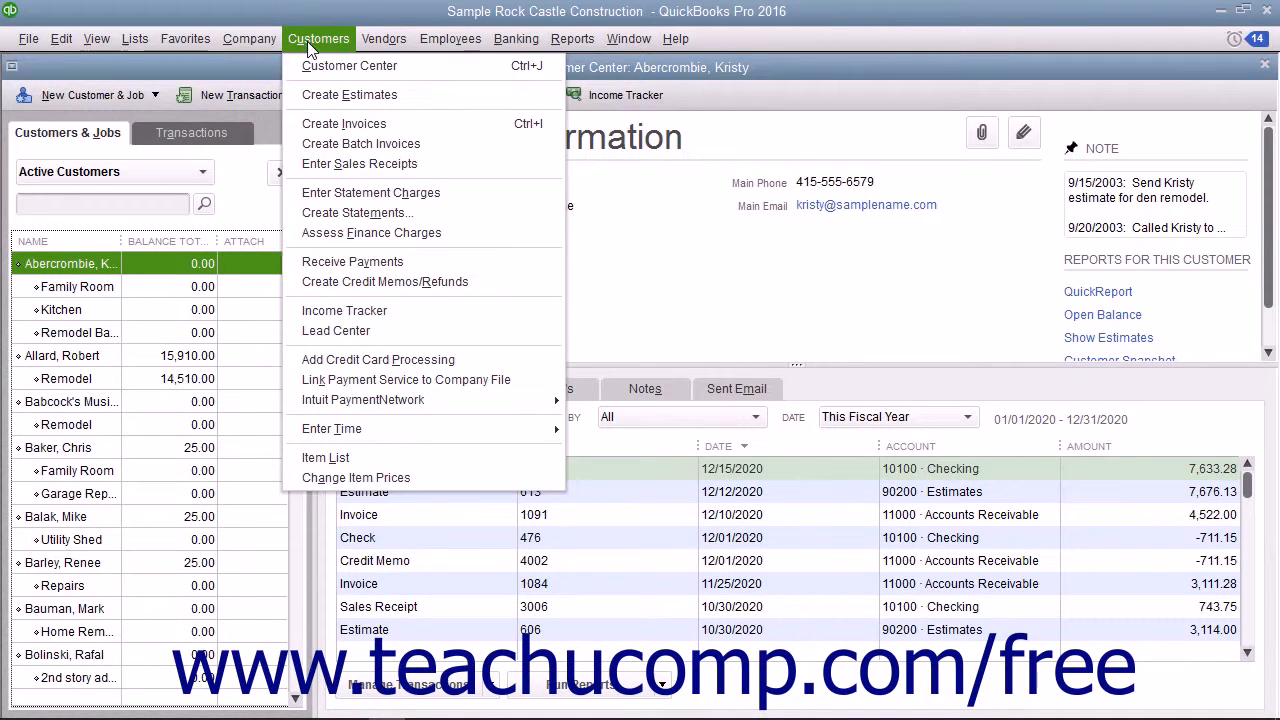
{"action": "mouse_move", "coordinate": [370, 192]}
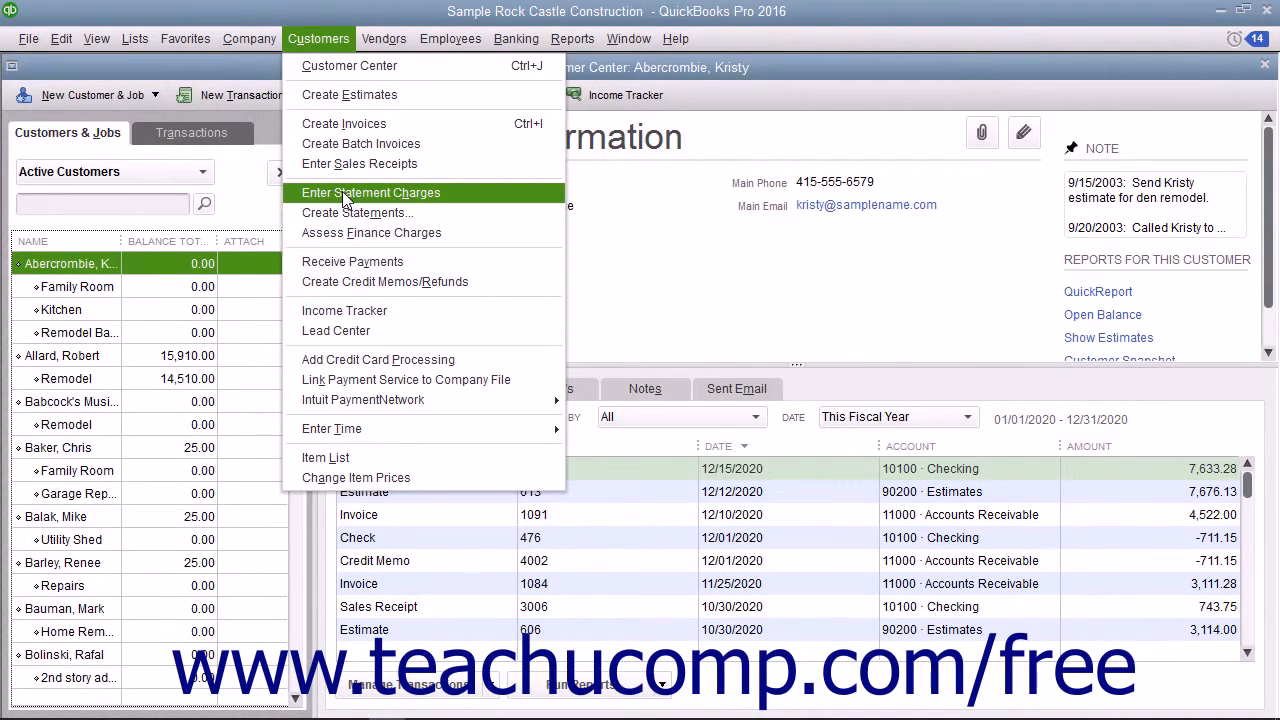
{"action": "left_click", "coordinate": [370, 192]}
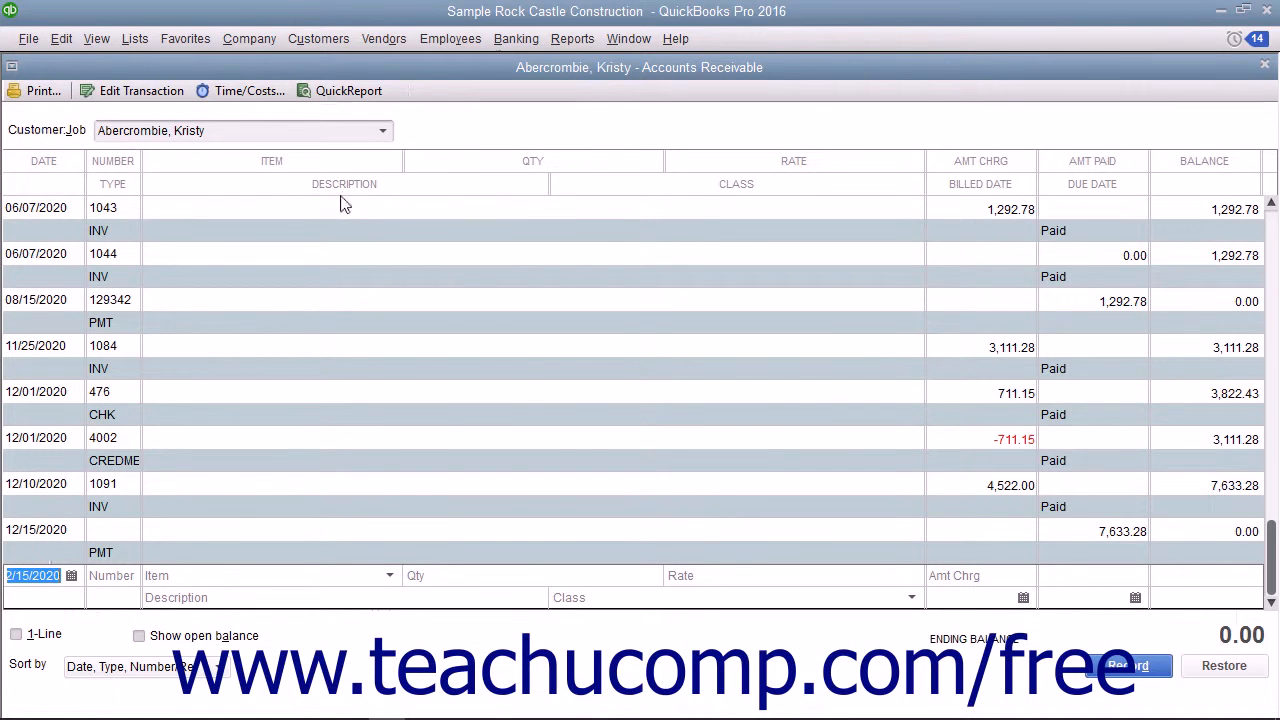